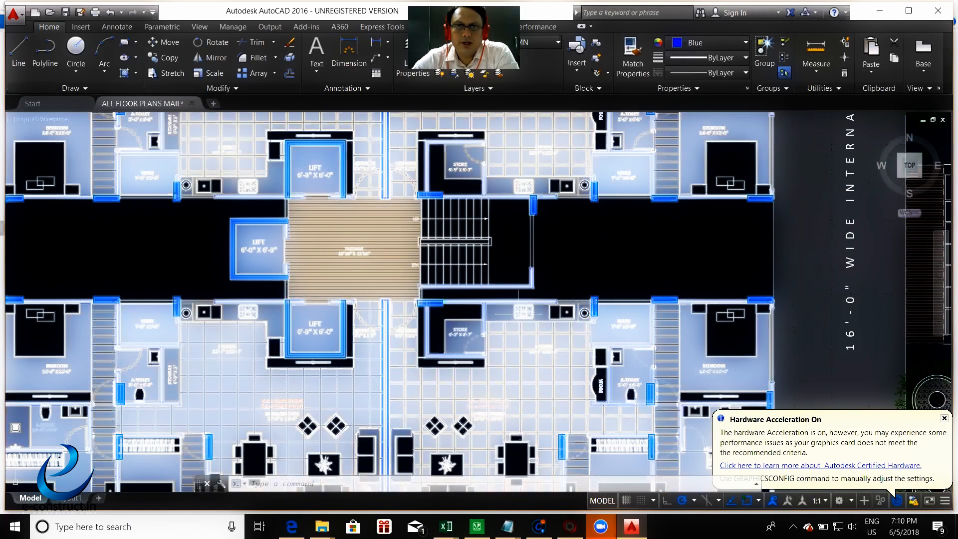
pyautogui.moveTo(532, 226)
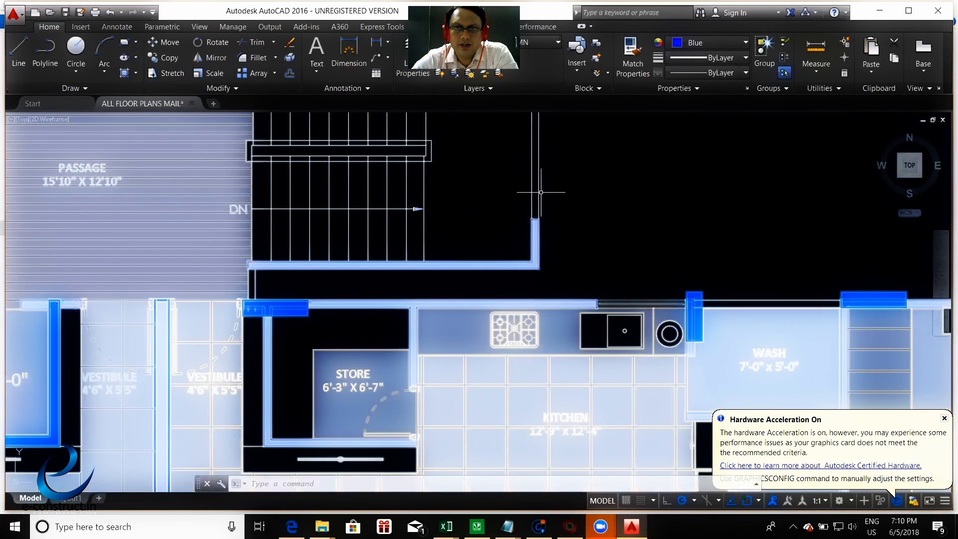
# Zoom into the floor plan to draw red beam polylines.
pyautogui.scroll(-3)
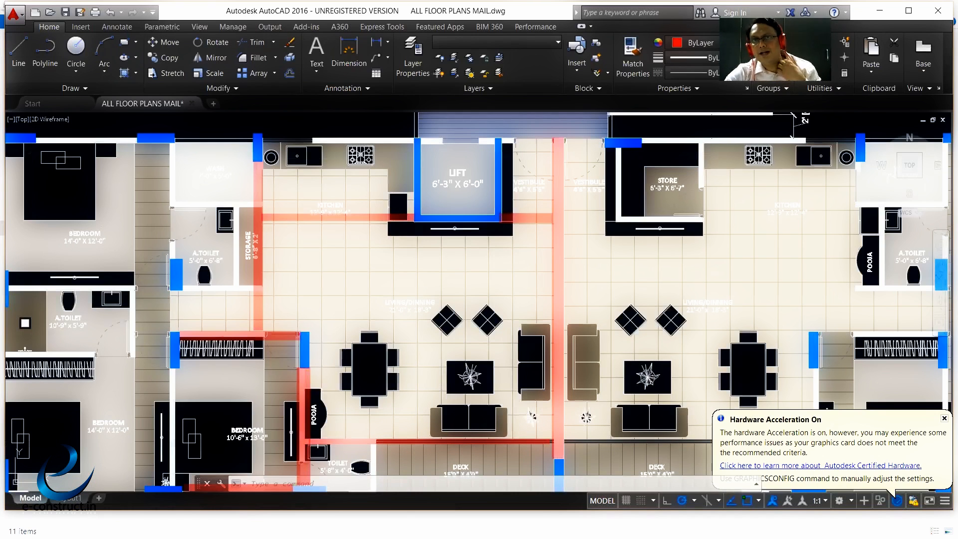
pyautogui.moveTo(354, 268)
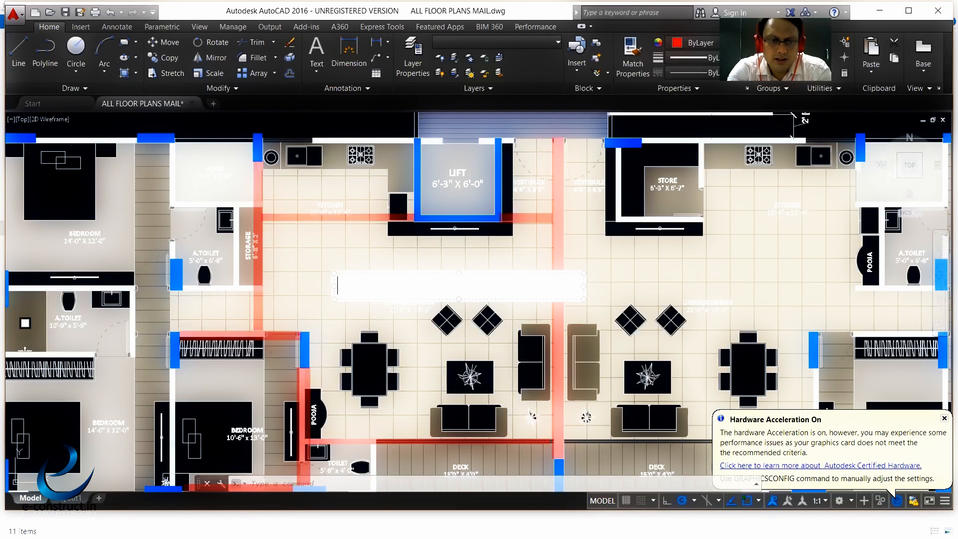
# Type the 'BEAM FREE' note in the living room area, starting 'LIVING RO'.
pyautogui.write('BE')
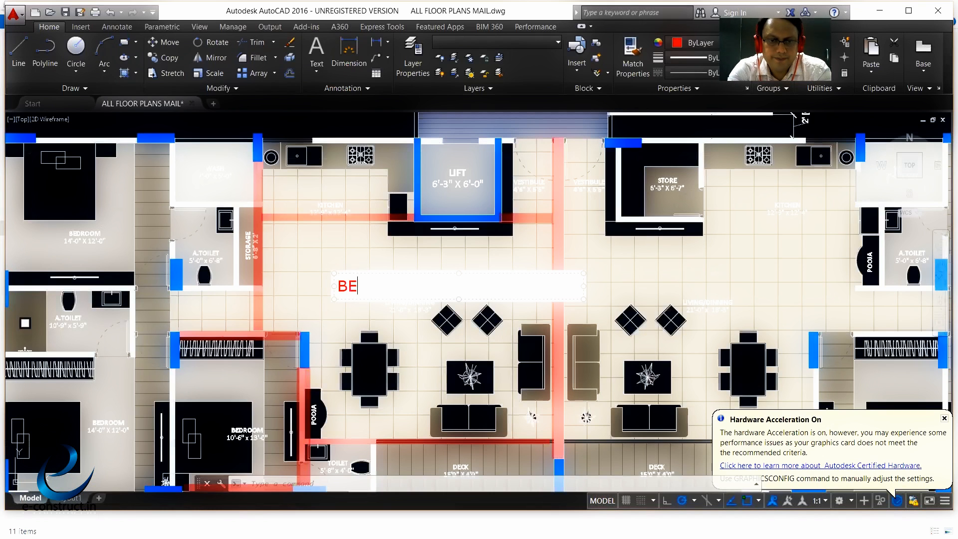
pyautogui.write('AM FREE')
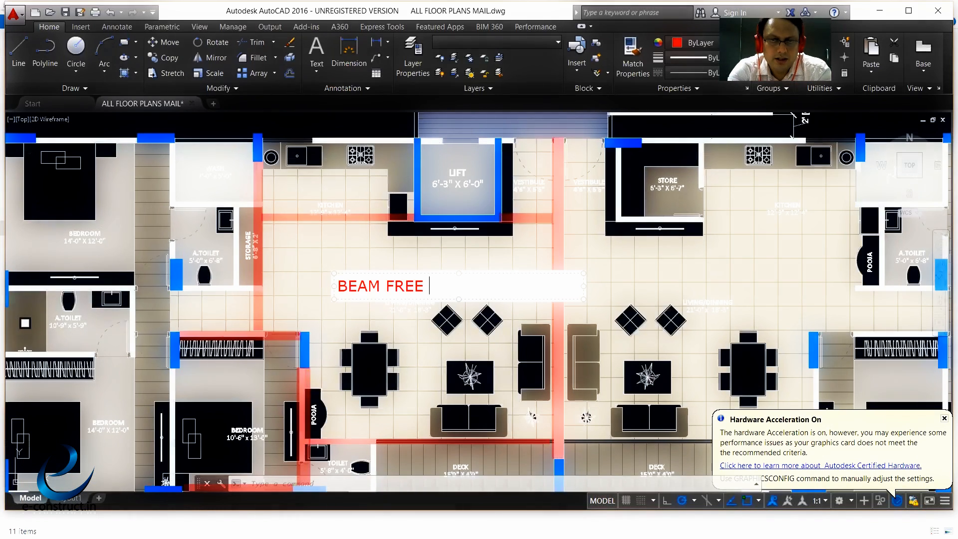
pyautogui.write('LIVING RO')
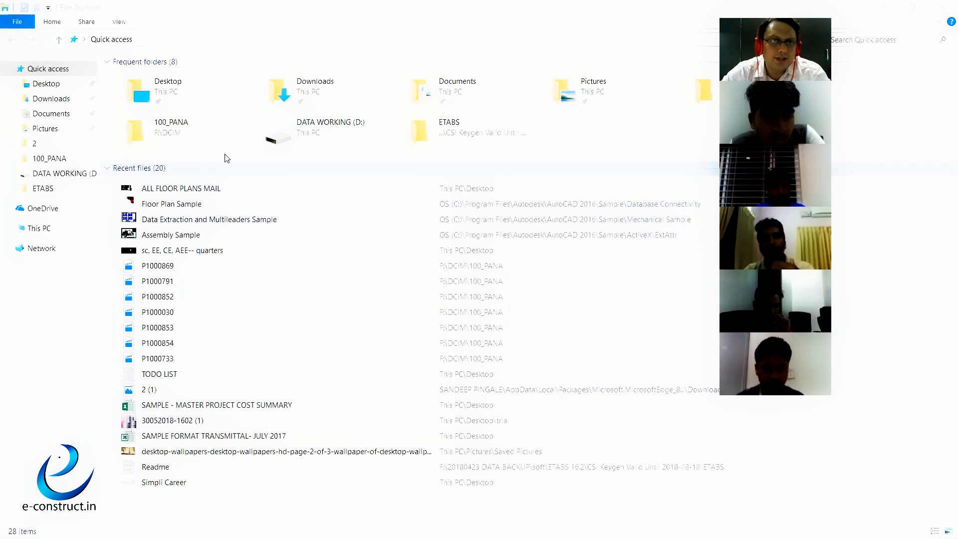
pyautogui.moveTo(672, 73)
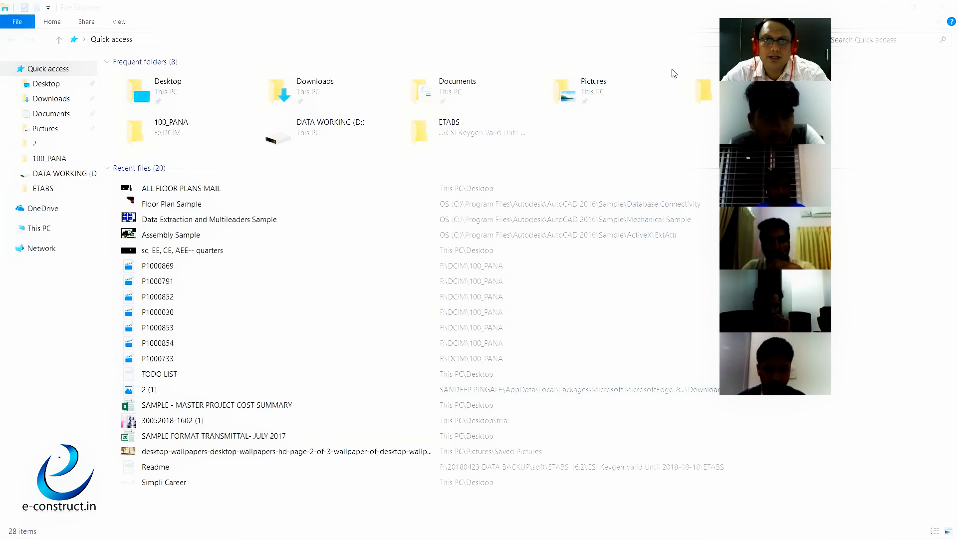
pyautogui.doubleClick(180, 188)
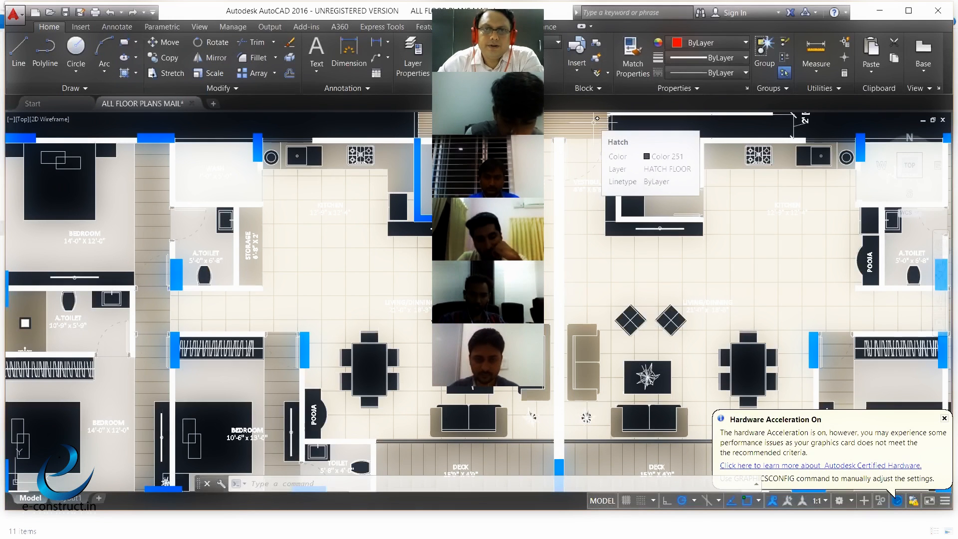
pyautogui.moveTo(550, 58)
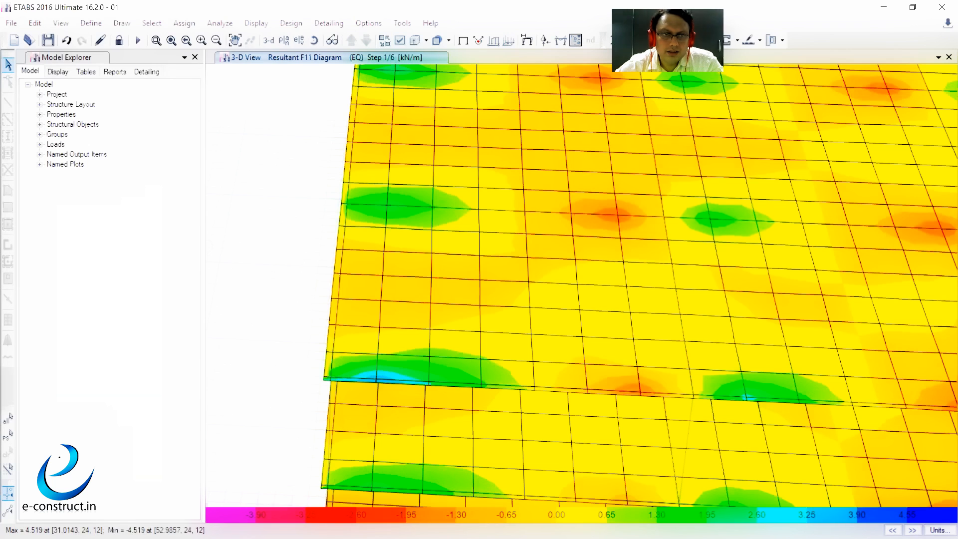
# Launch Magnifier from a Start menu search and zoom to 200%.
pyautogui.click(12, 526)
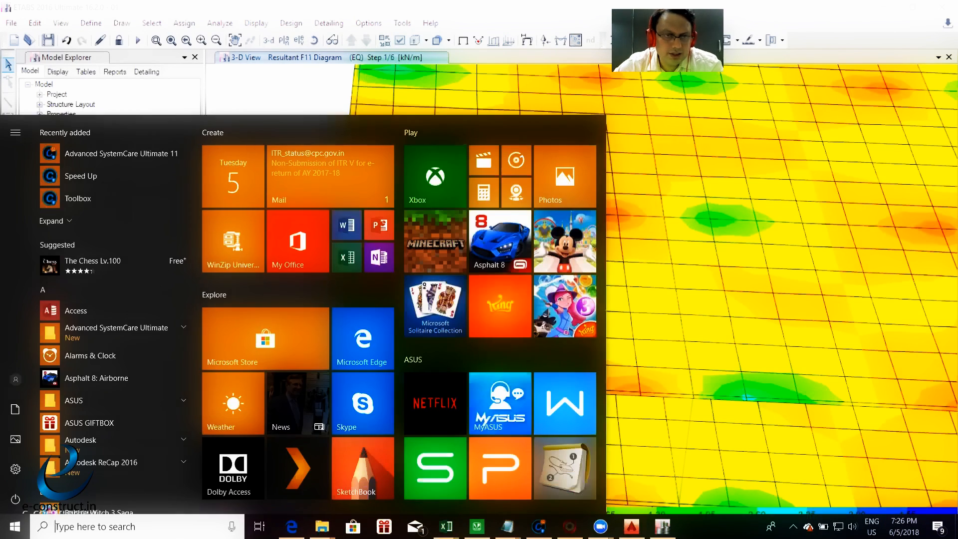
pyautogui.write('MA')
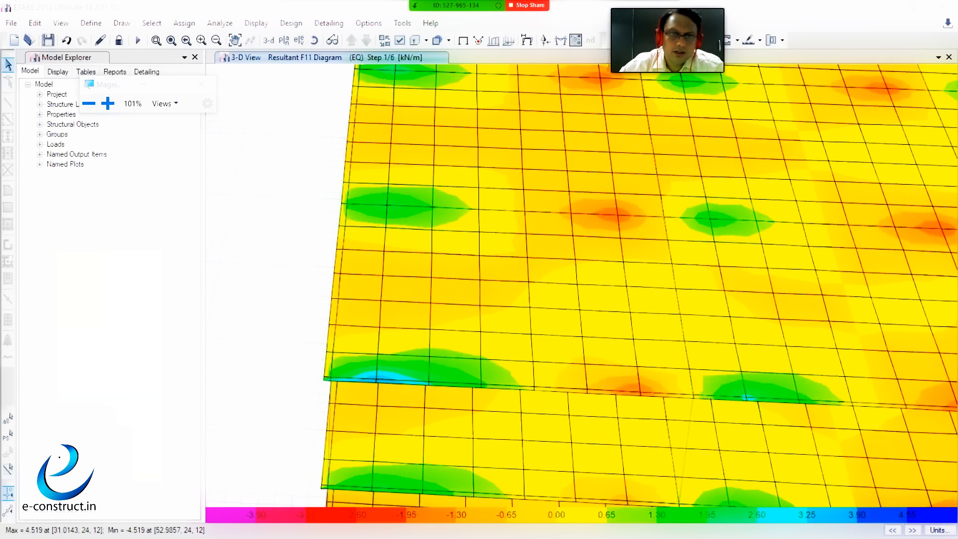
pyautogui.click(107, 104)
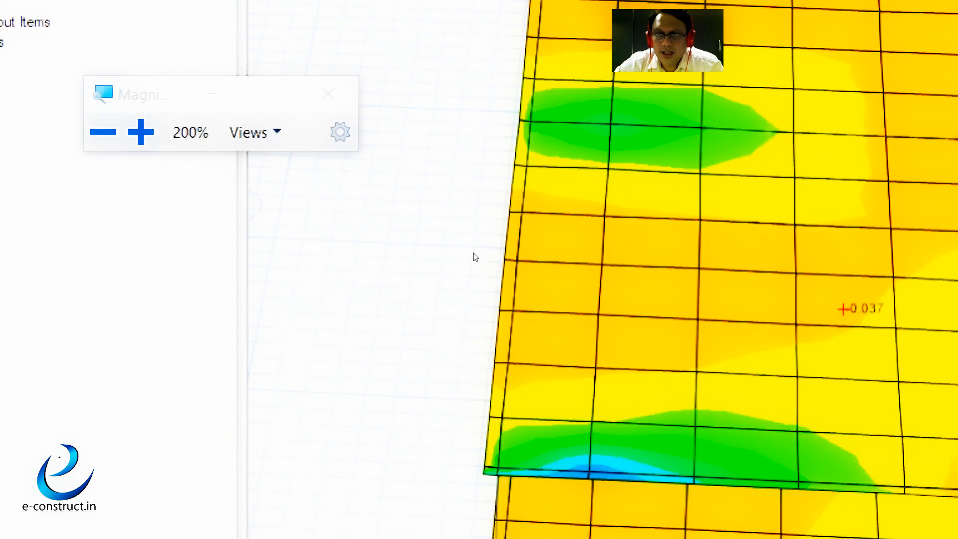